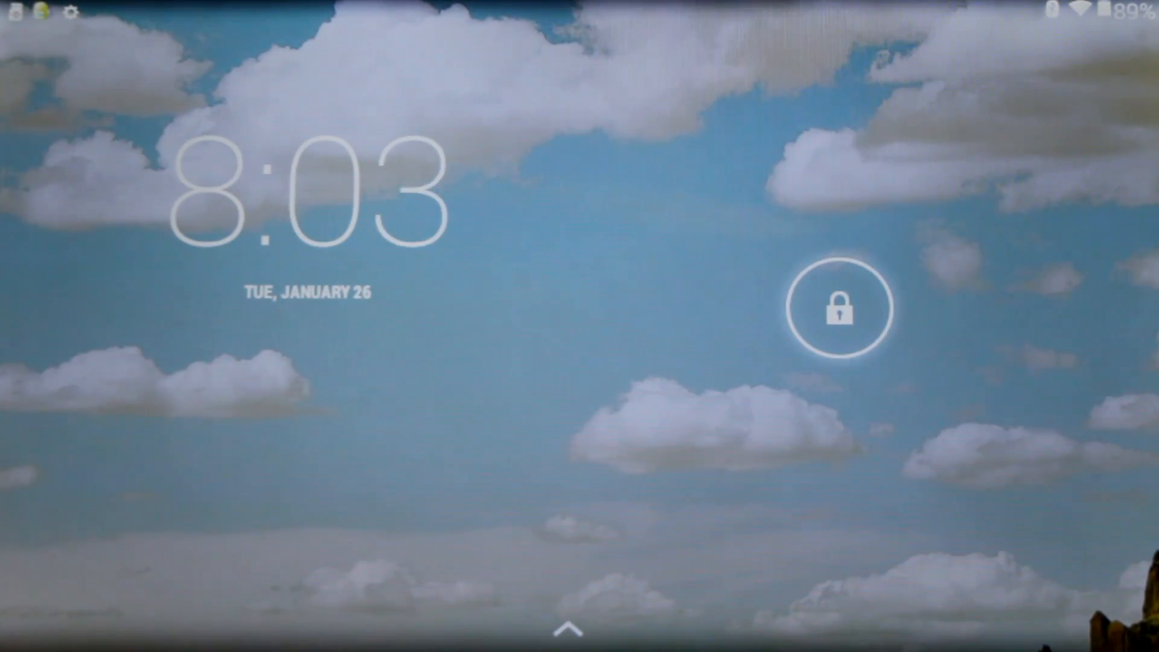
# Step: Unlock the tablet by swiping the lock icon
pyautogui.click(840, 314)
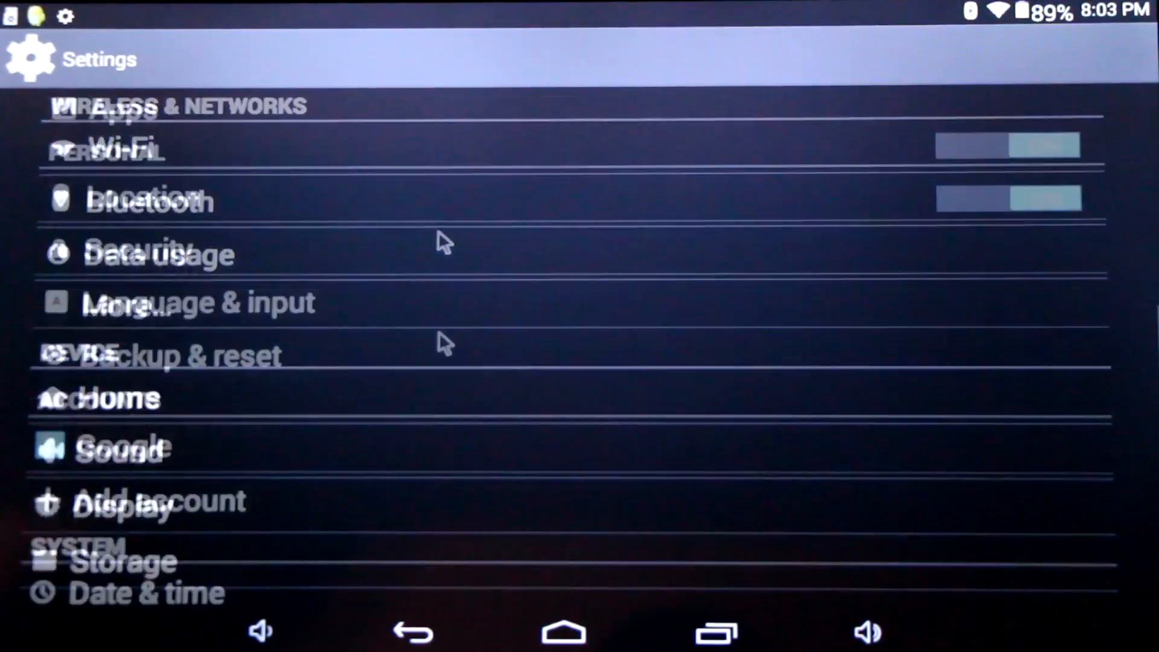
# Step: Open About tablet and review model V11, QuadCore-A33, Android 4.4.2 and kernel 3.4.39
pyautogui.scroll(-3)
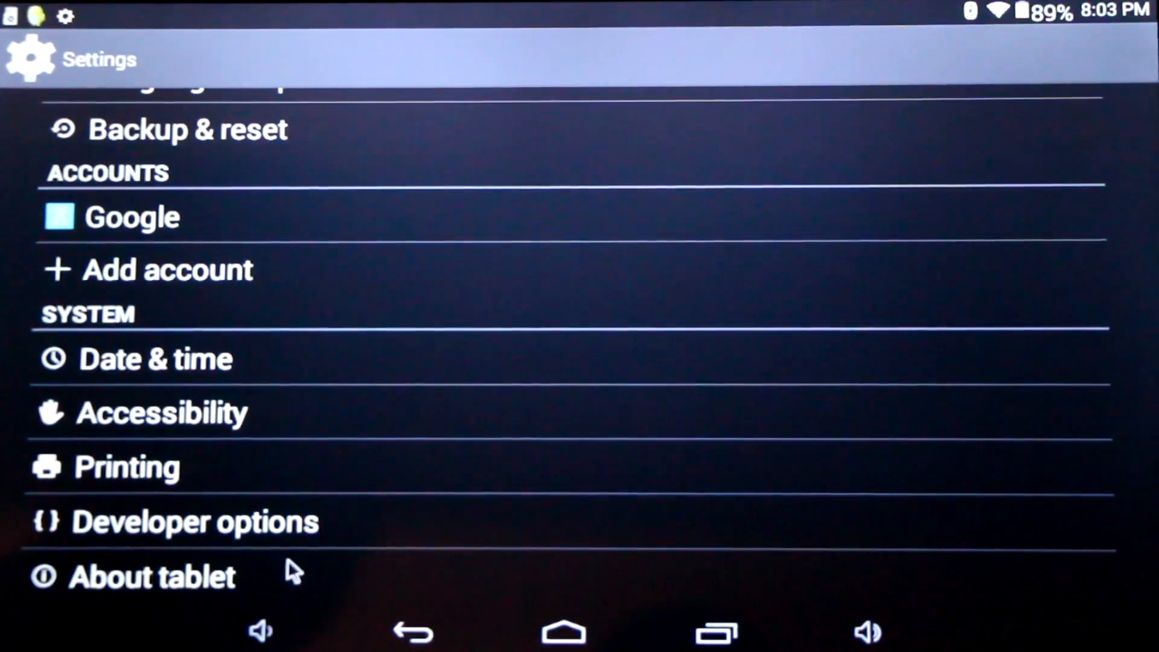
pyautogui.click(145, 575)
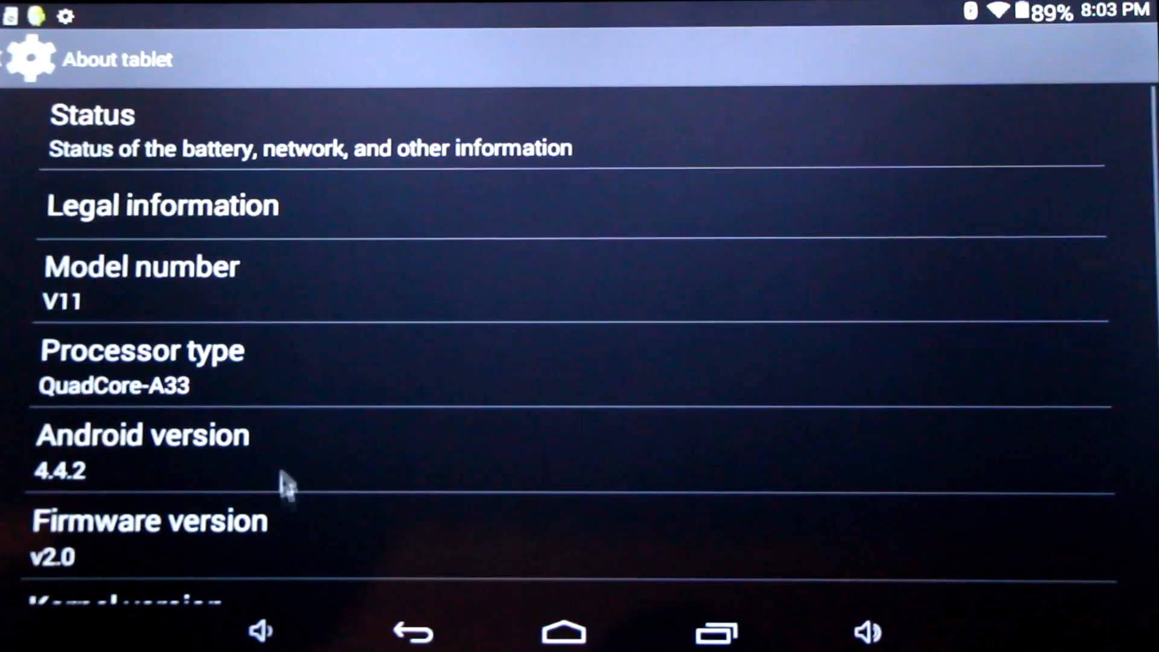
pyautogui.moveTo(150, 291)
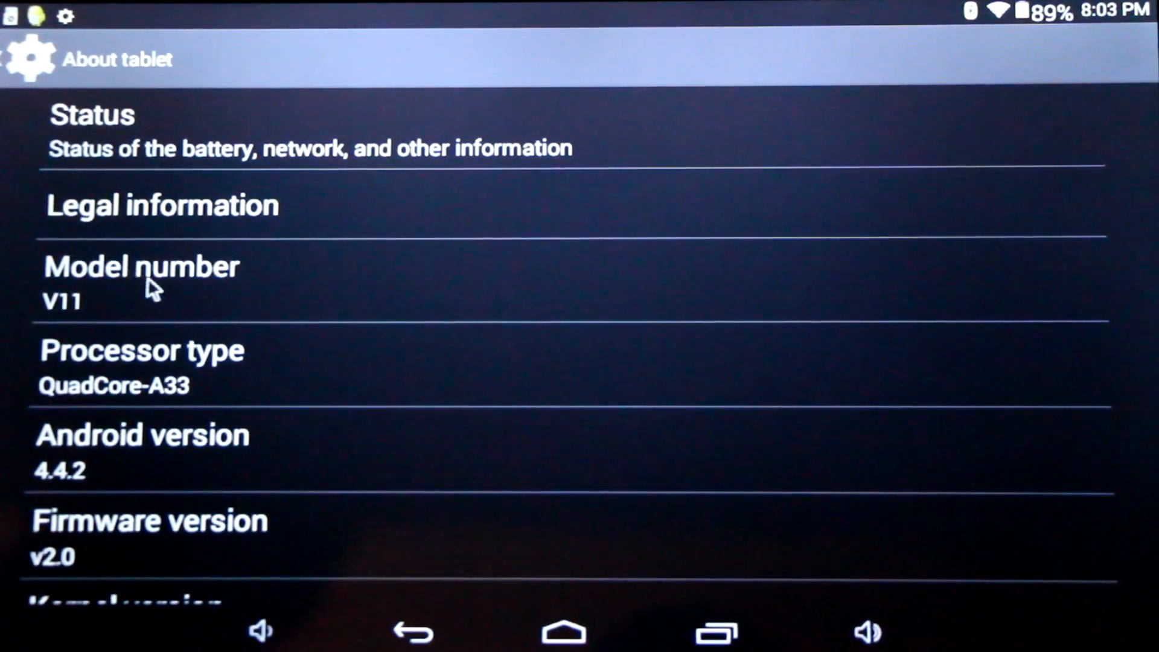
pyautogui.scroll(-3)
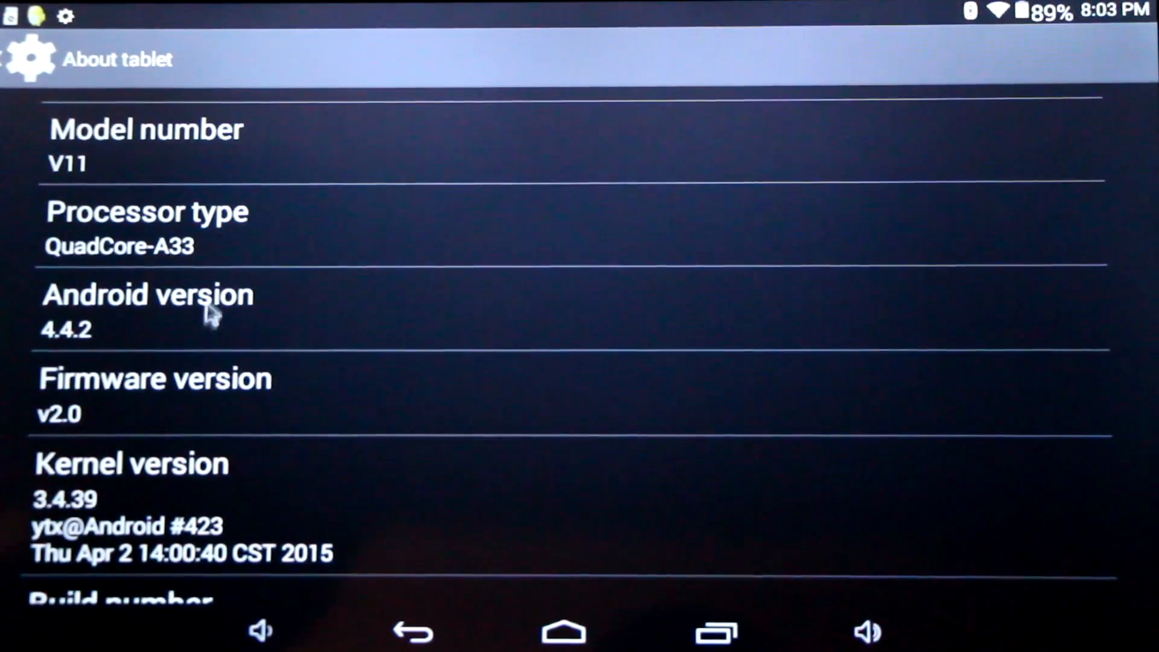
pyautogui.moveTo(233, 370)
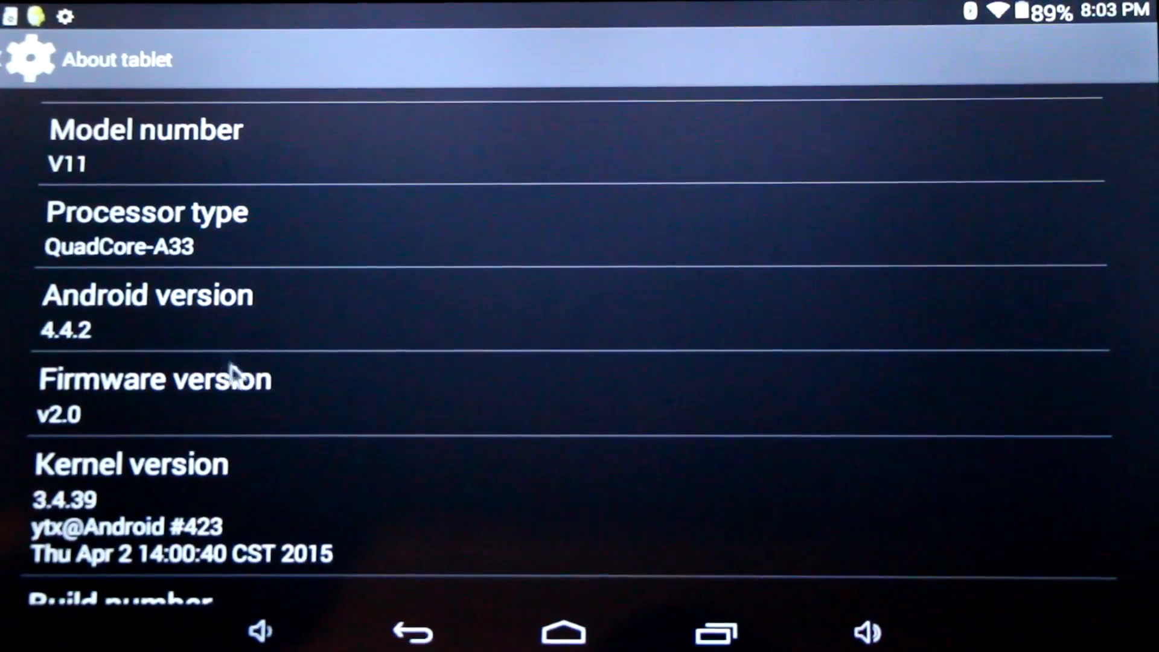
pyautogui.scroll(-3)
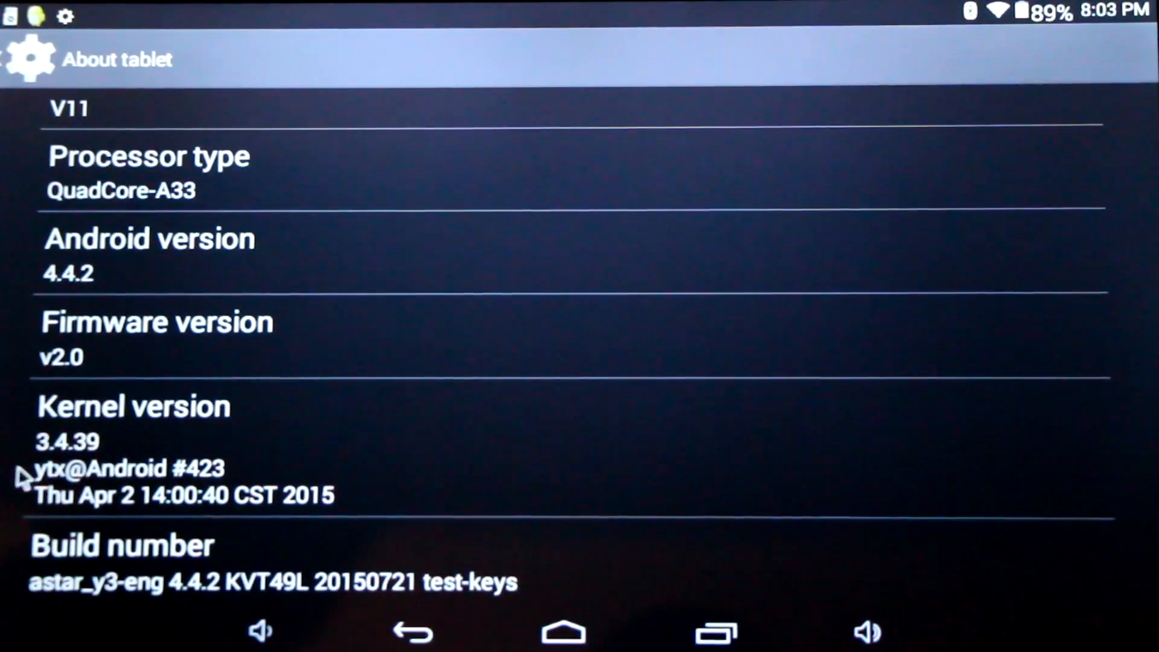
pyautogui.moveTo(57, 618)
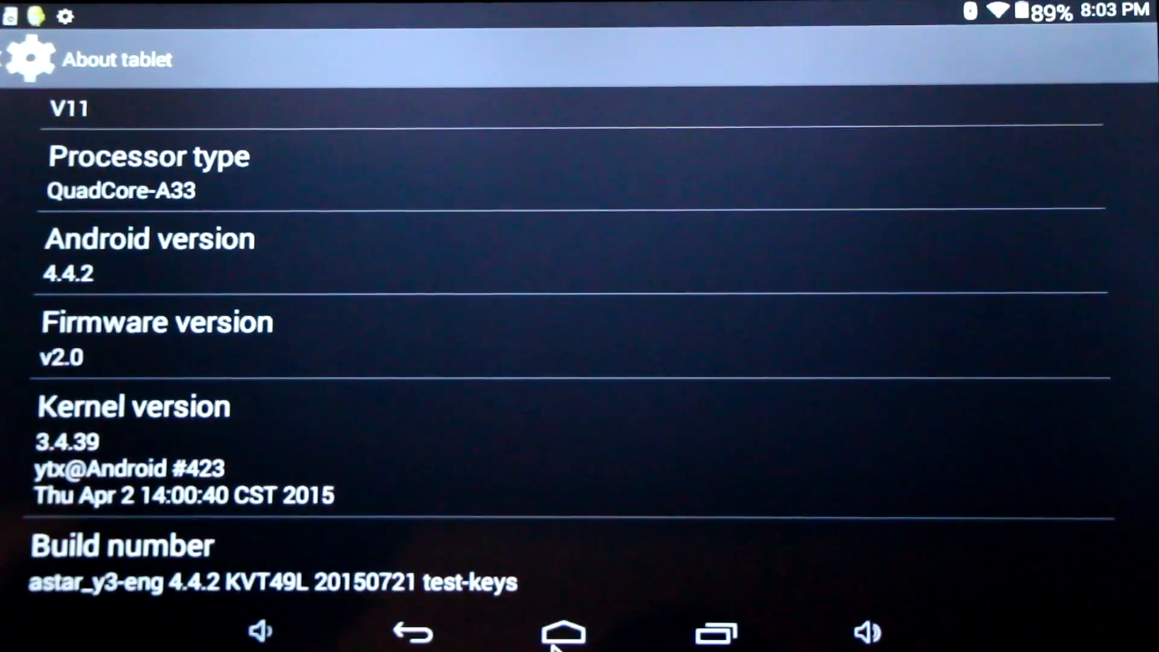
# Step: Launch Google Play Store and browse Recommended for You and New + Updated Games
pyautogui.click(560, 640)
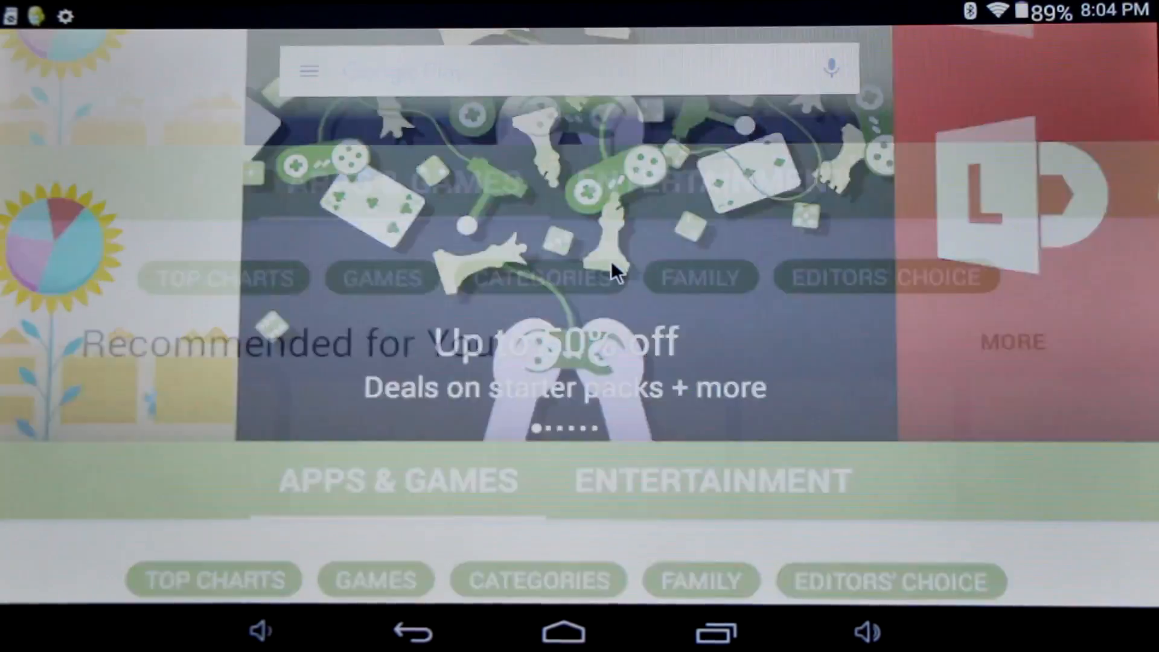
pyautogui.scroll(-3)
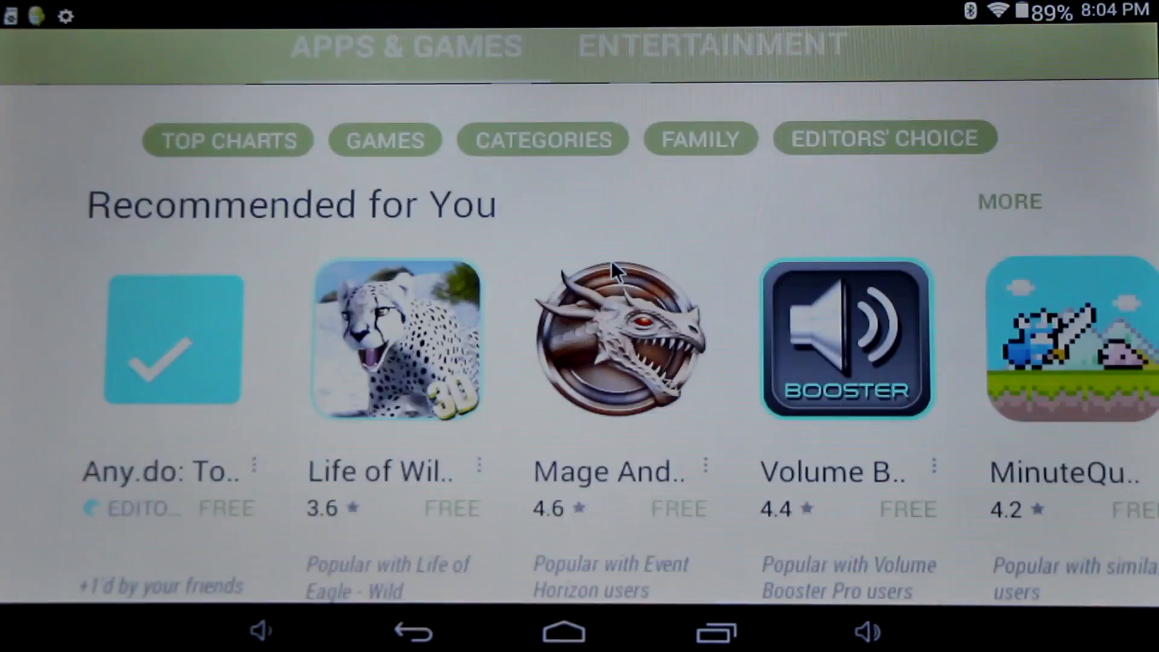
pyautogui.scroll(-3)
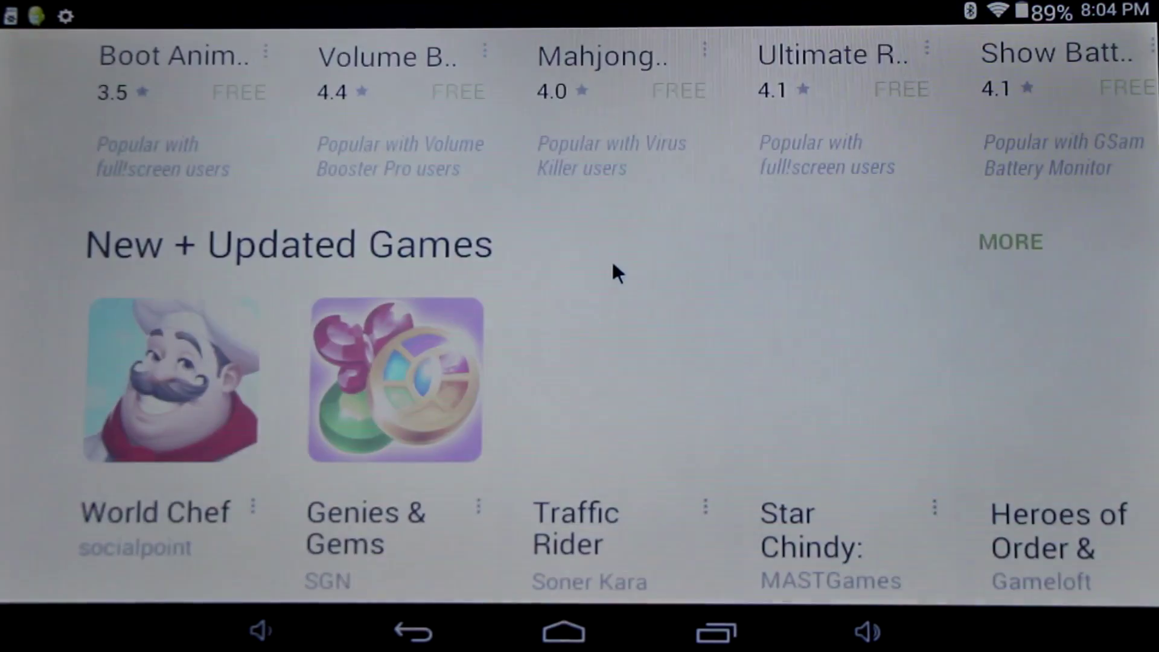
pyautogui.scroll(-3)
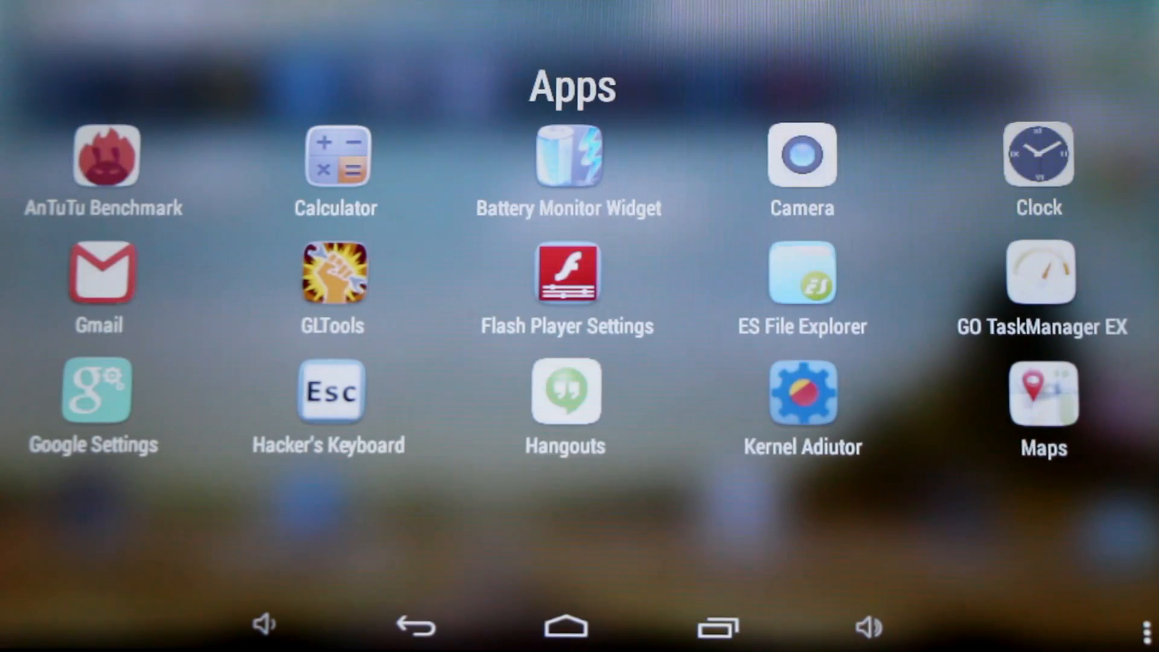
# Step: Run AnTuTu Benchmark, scoring 714 for 3D, 5178 for UX and 7730 for CPU
pyautogui.click(107, 160)
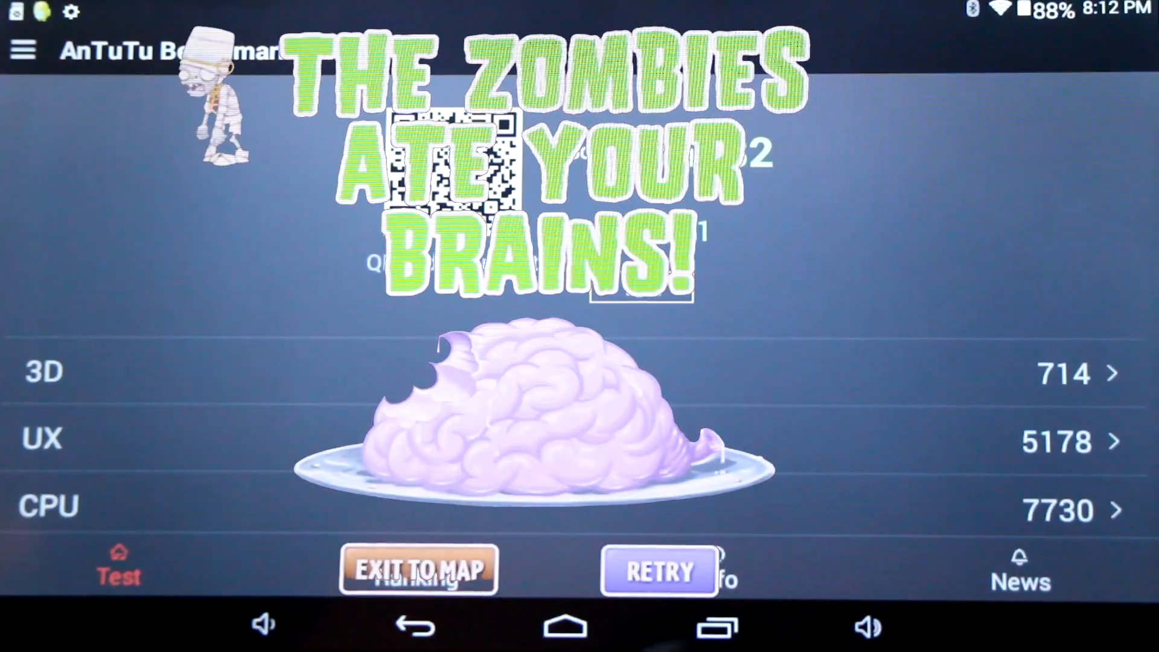
# Step: Review AnTuTu's Info page: Mali-400 MP renderer, 1024x600 resolution, 2048 MB RAM, storage
pyautogui.click(726, 574)
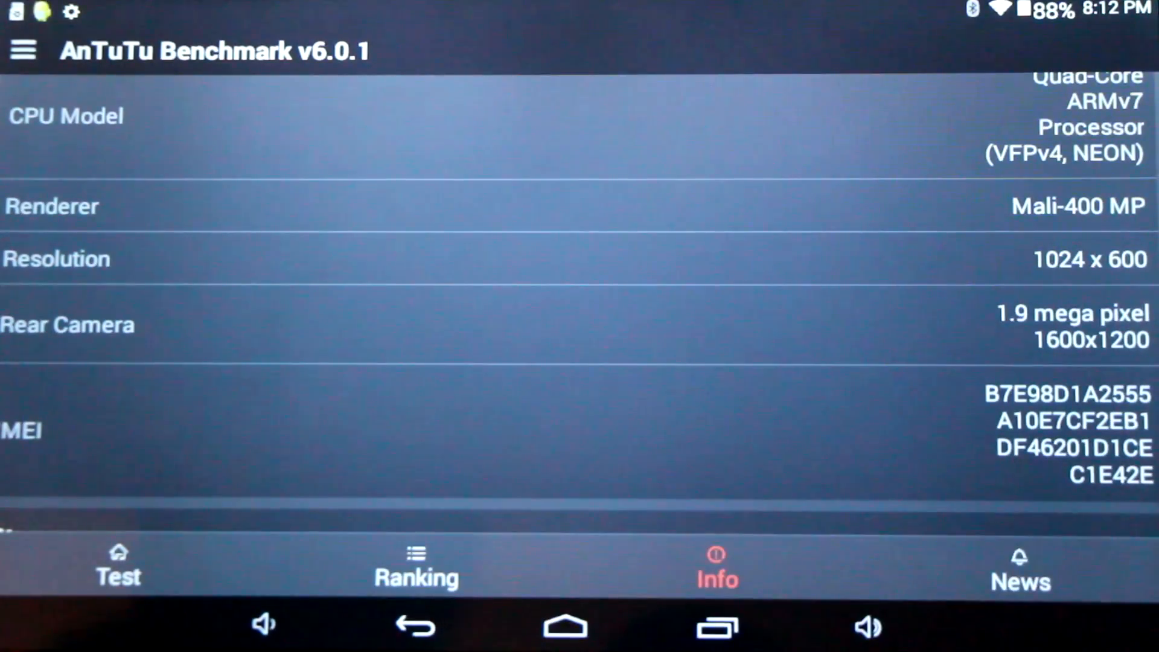
pyautogui.scroll(-3)
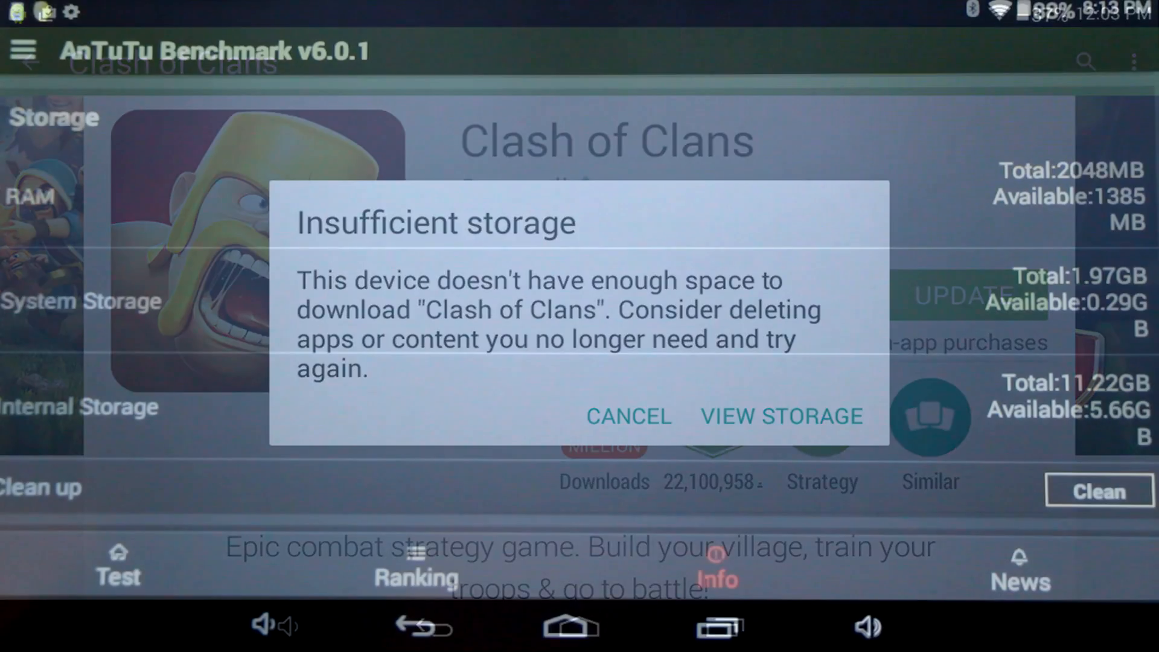
# Step: Scroll to AnTuTu's CPU details: quad-core 32-bit ARMv7 running 120–1200 MHz
pyautogui.click(628, 415)
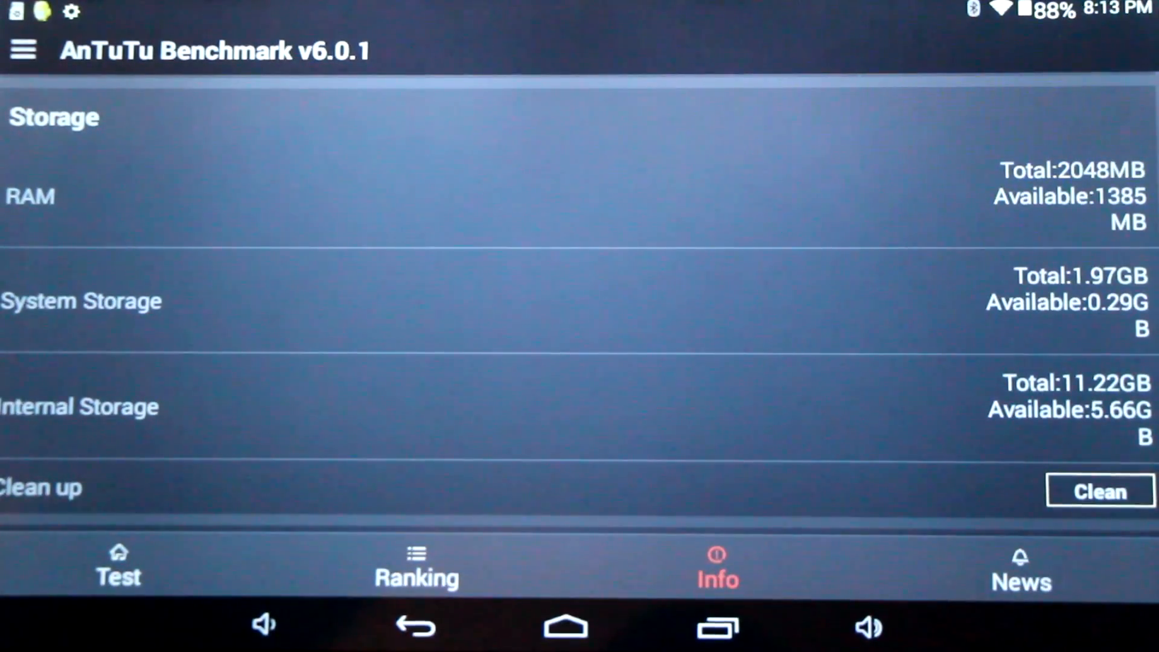
pyautogui.scroll(-3)
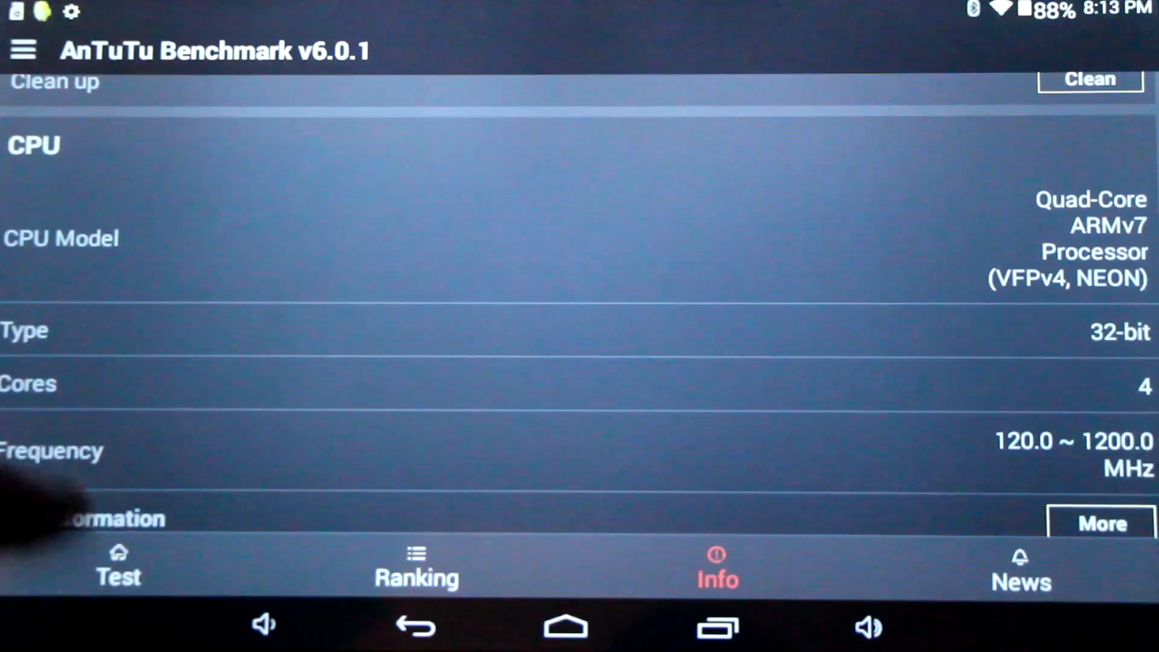
pyautogui.scroll(-3)
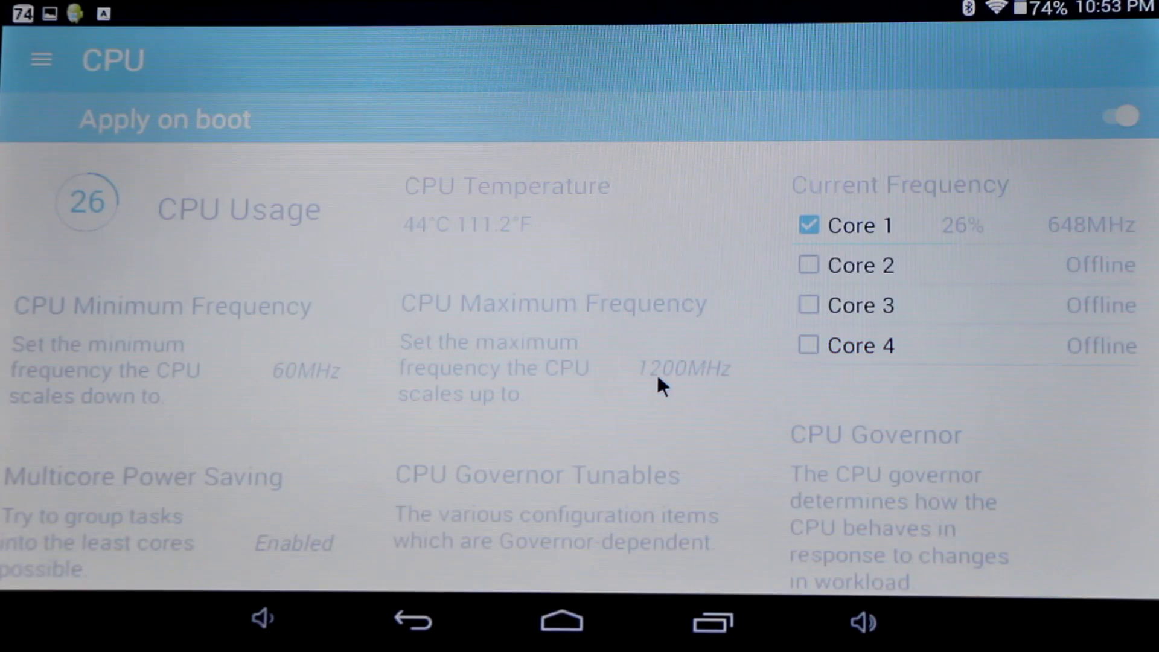
# Step: Review Kernel Adiutor's CPU maximum frequency options (60–1536 MHz), keeping 1200MHz
pyautogui.click(684, 368)
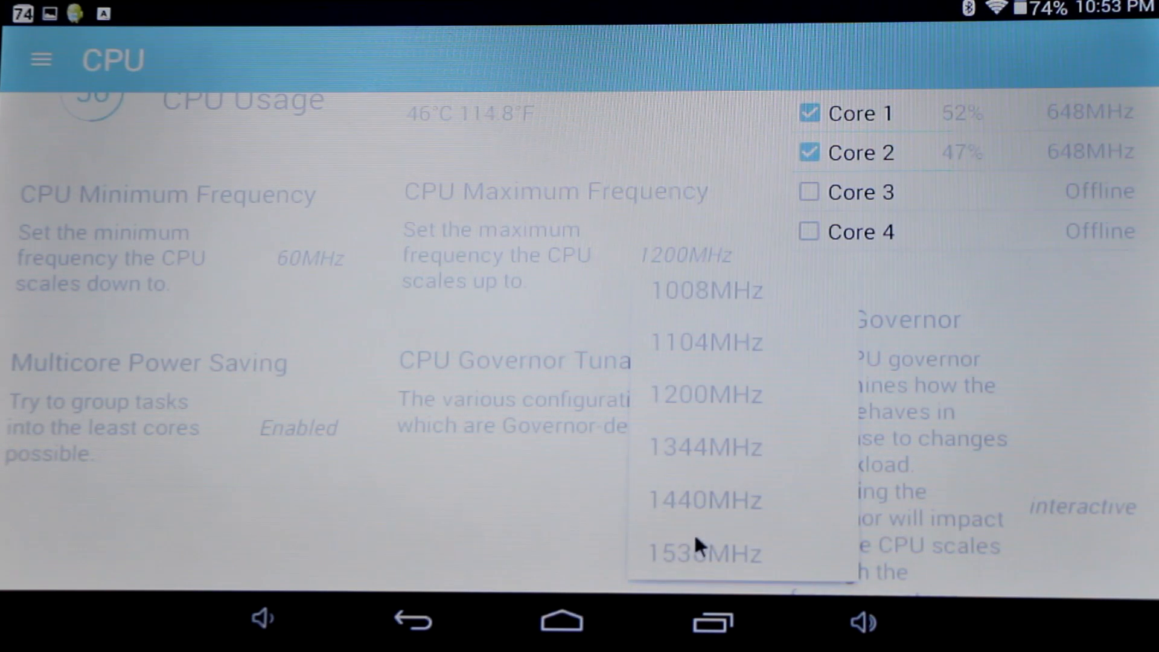
pyautogui.click(705, 394)
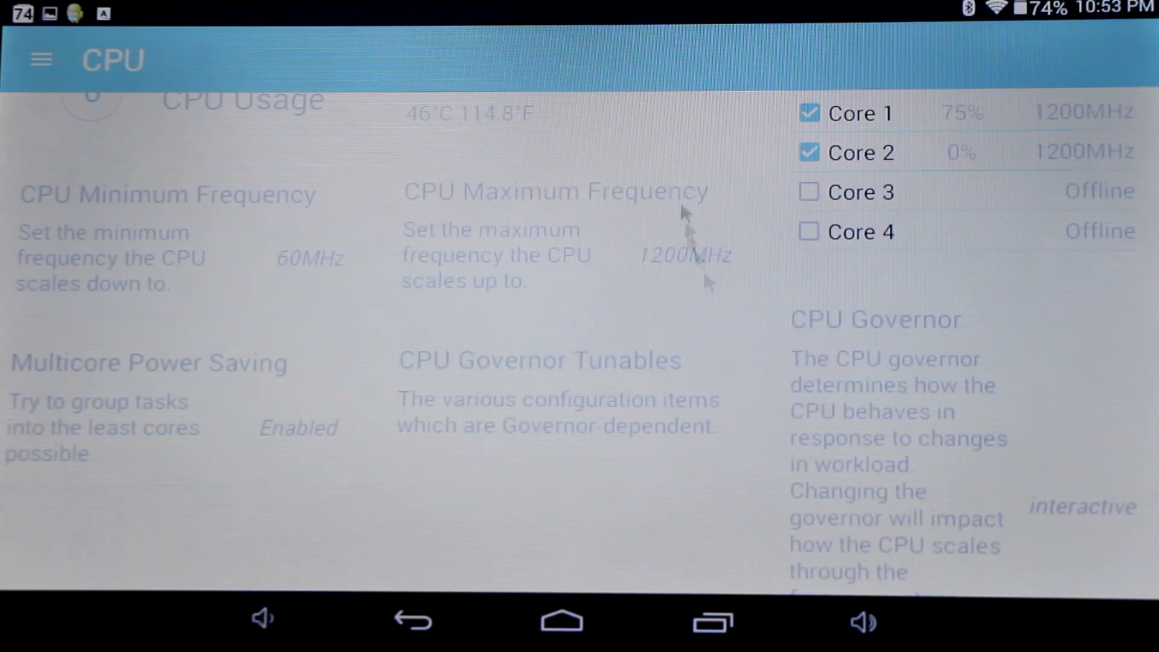
pyautogui.click(687, 255)
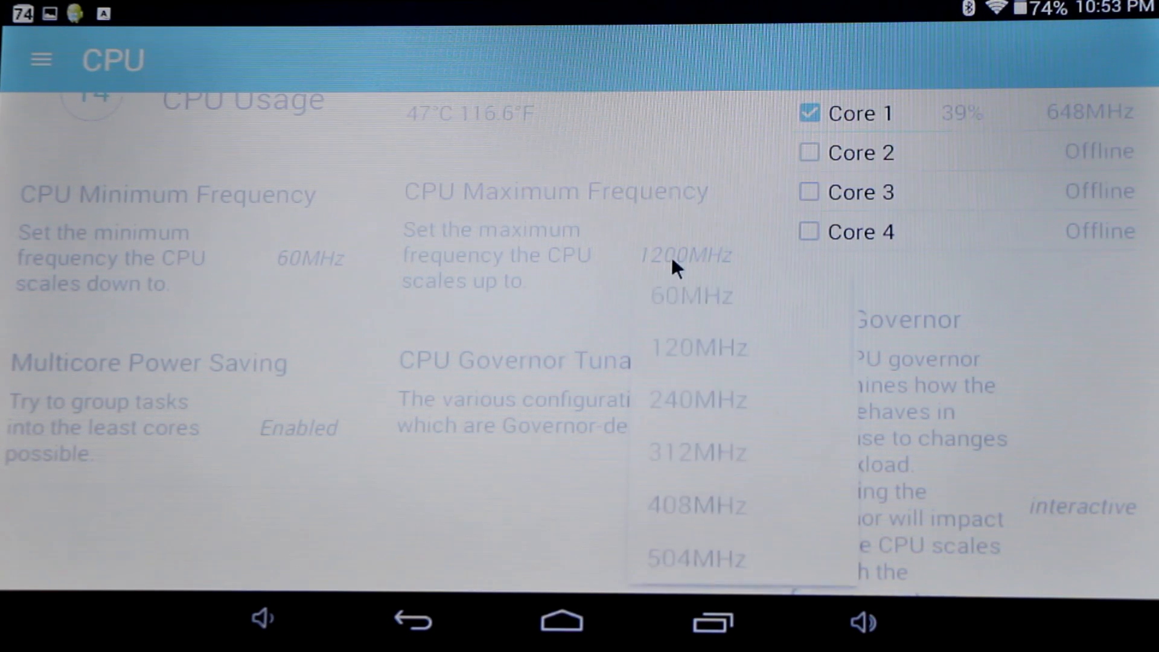
pyautogui.scroll(-3)
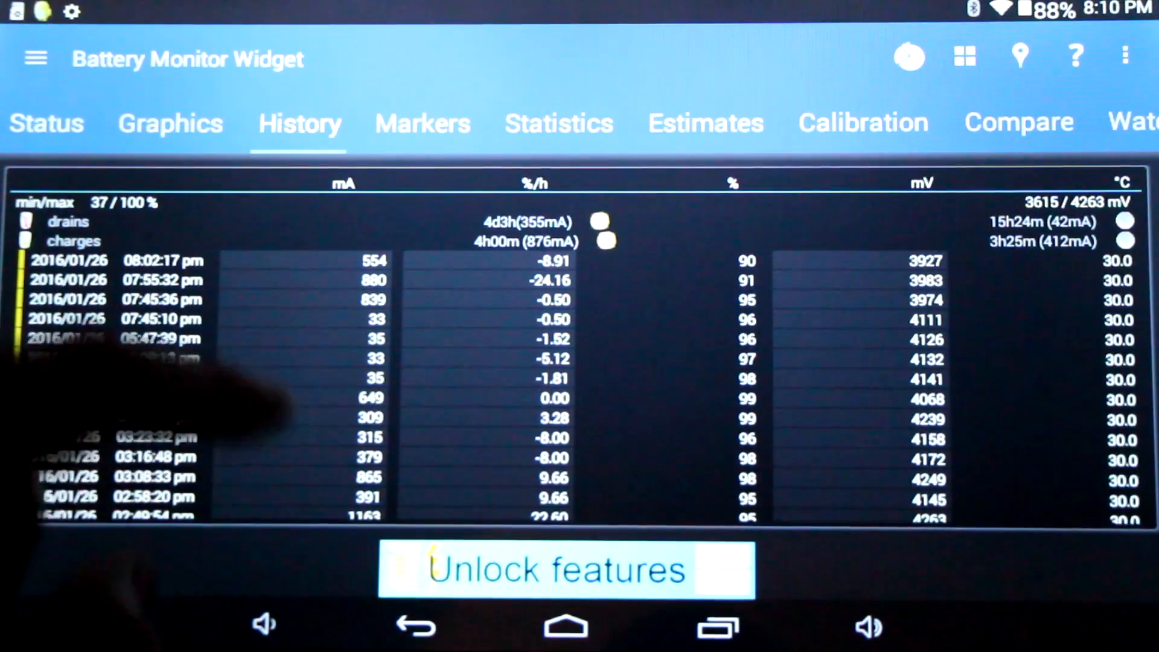
# Step: Scroll through the battery history log and show drain/charge summaries in %/h
pyautogui.scroll(-3)
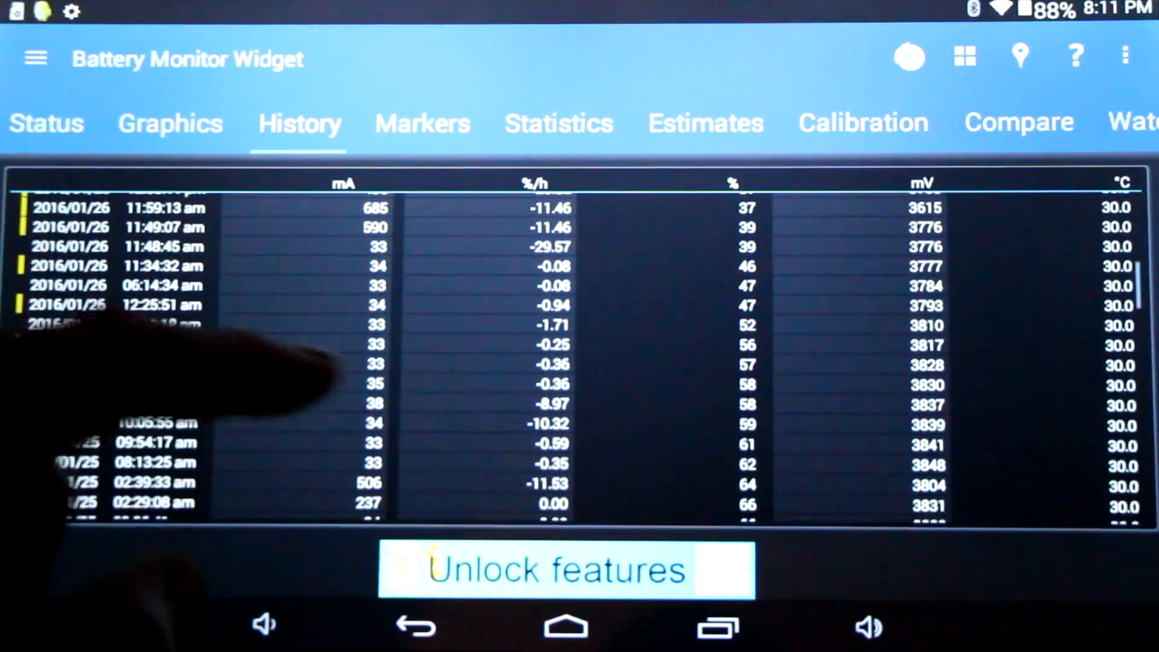
pyautogui.scroll(-3)
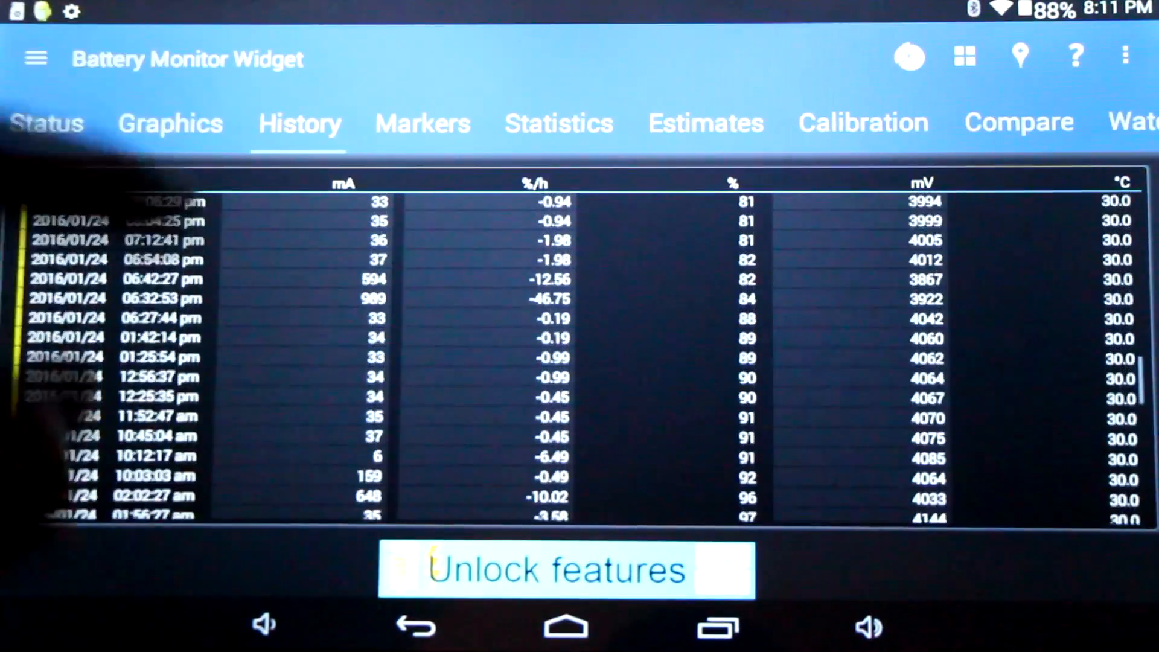
pyautogui.scroll(-3)
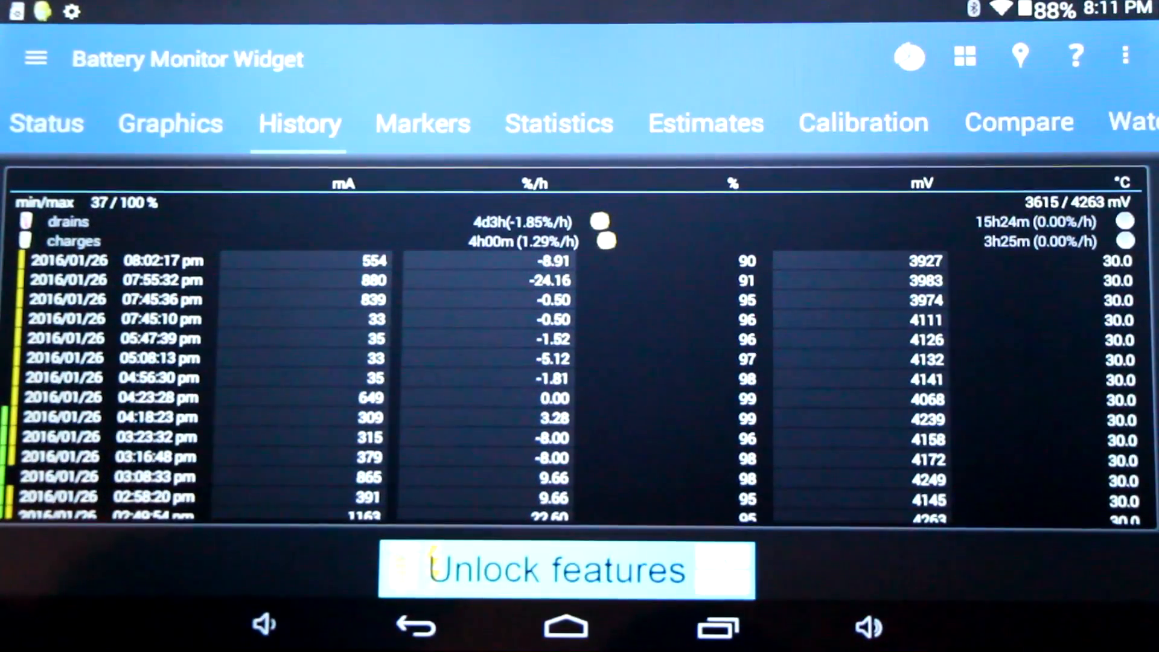
pyautogui.click(706, 123)
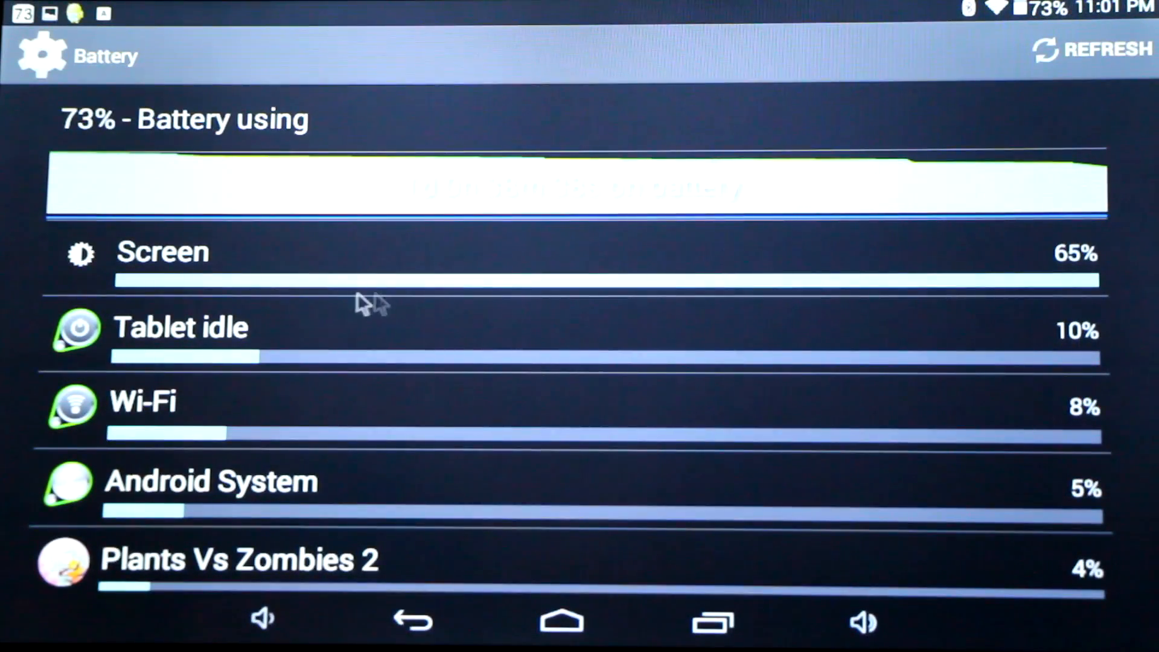
pyautogui.moveTo(543, 248)
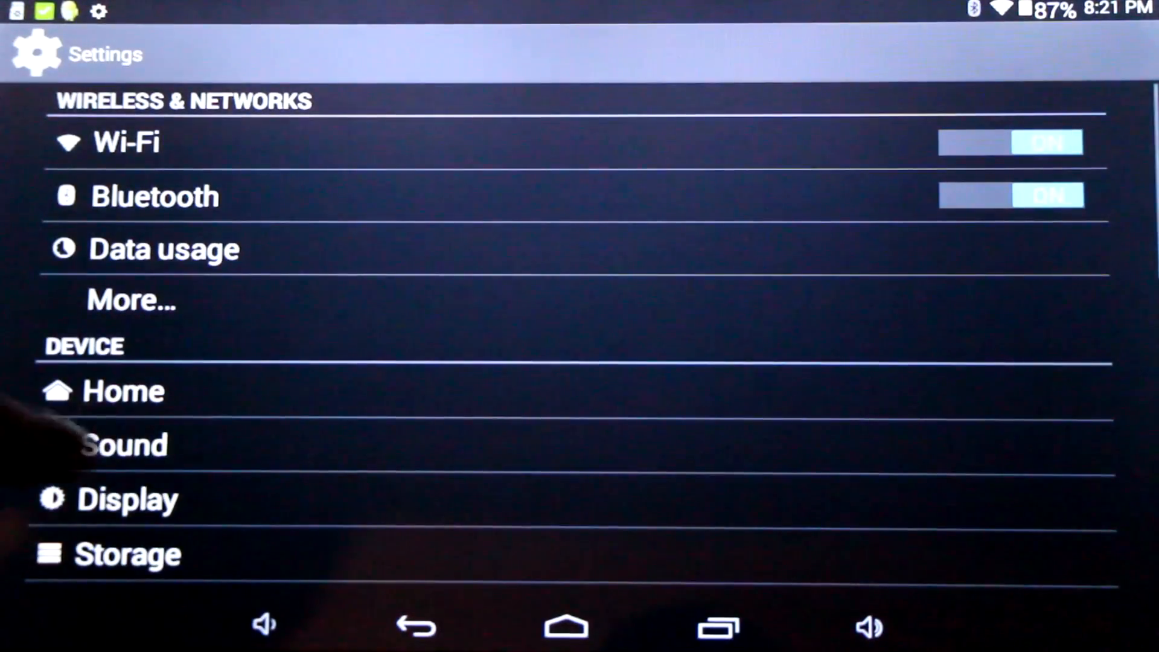
# Step: Tick Unknown sources on the Security settings page
pyautogui.scroll(-3)
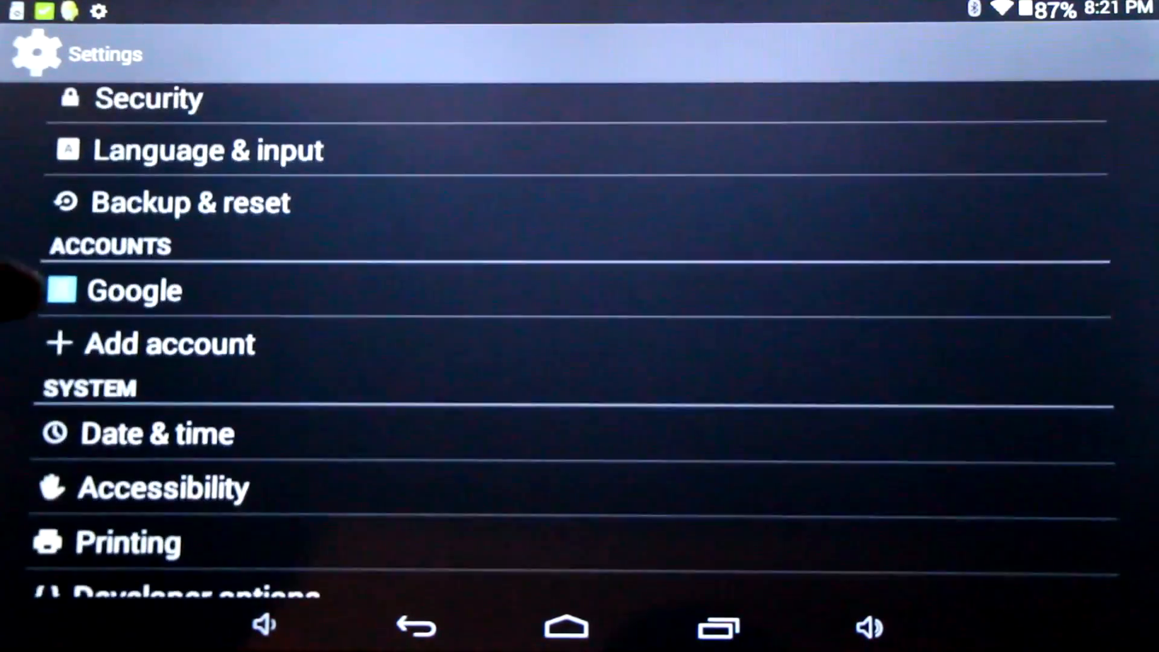
pyautogui.scroll(-3)
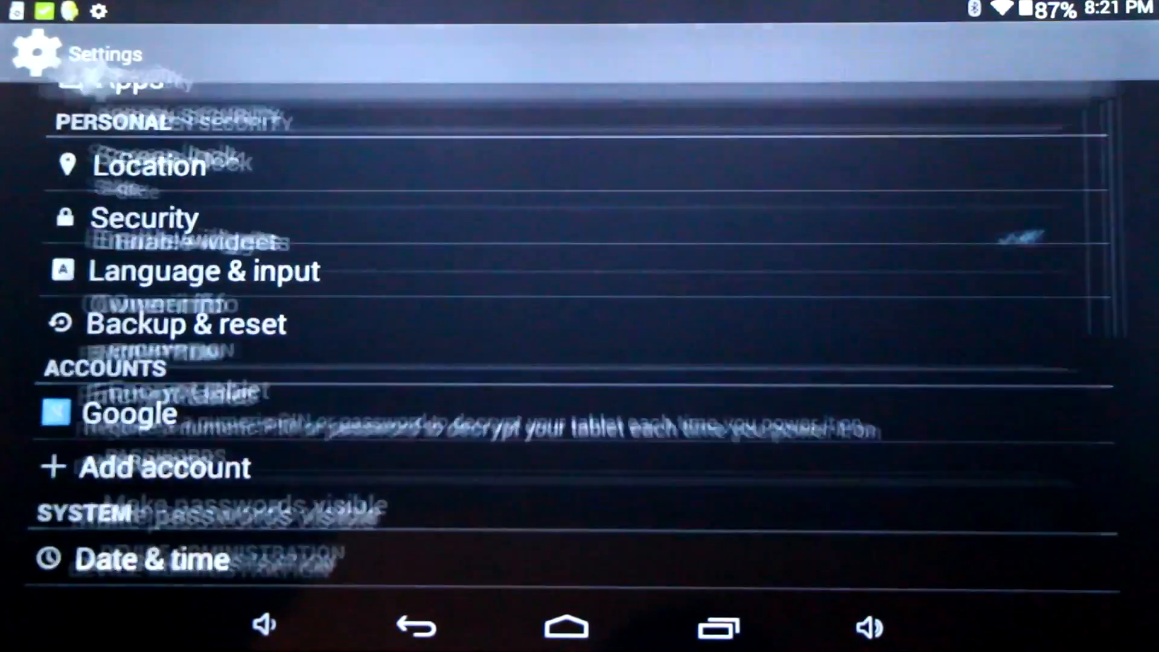
pyautogui.click(145, 217)
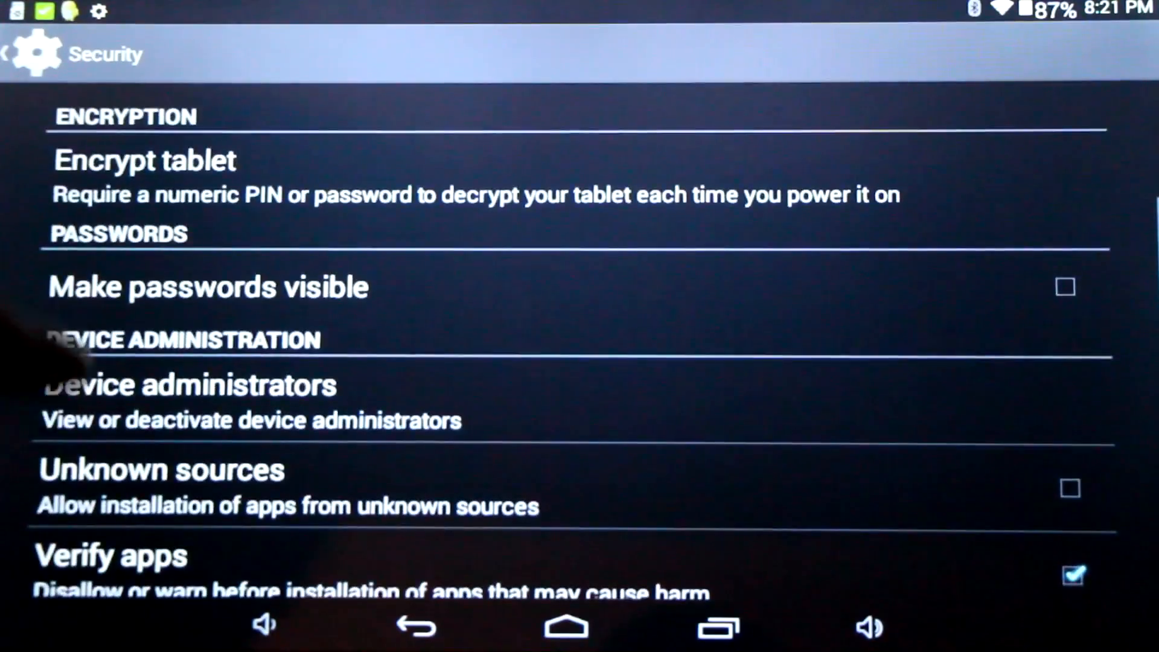
pyautogui.scroll(-3)
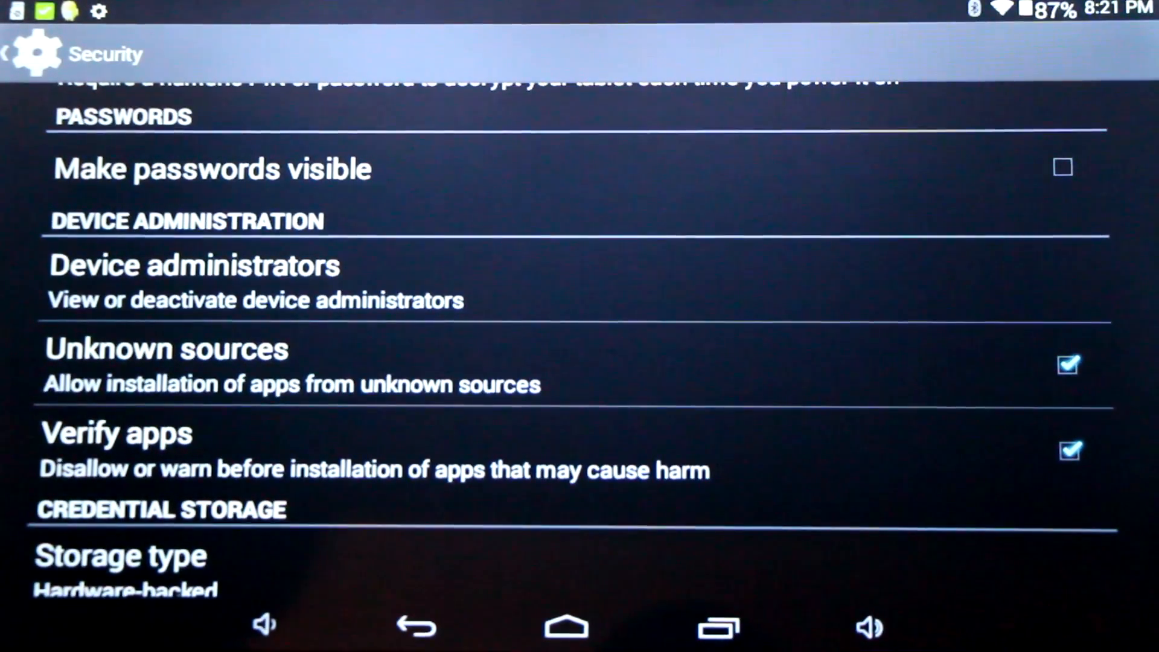
pyautogui.click(565, 627)
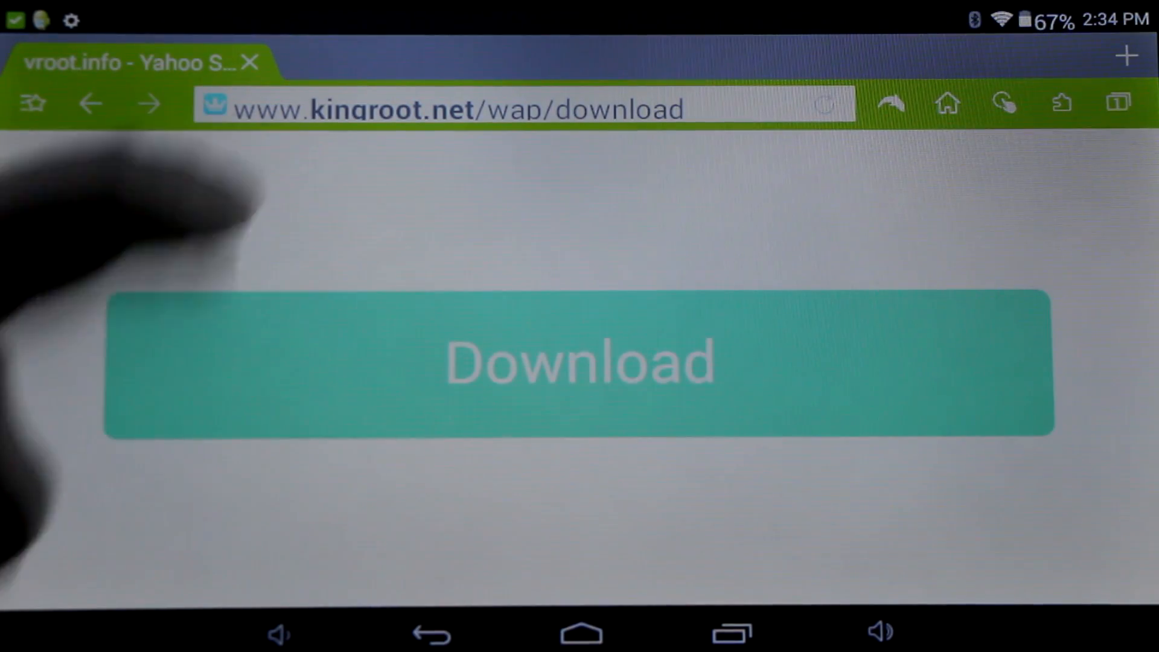
# Step: Download the KingRoot APK from kingroot.net and open it from the notification shade
pyautogui.click(578, 370)
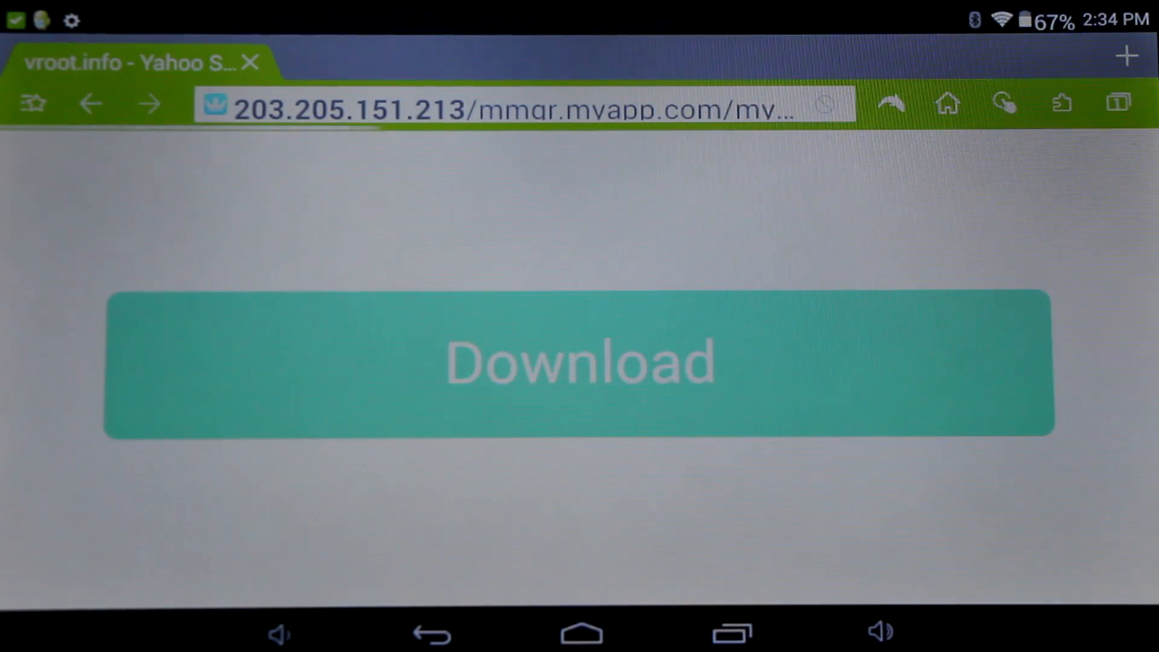
pyautogui.click(578, 368)
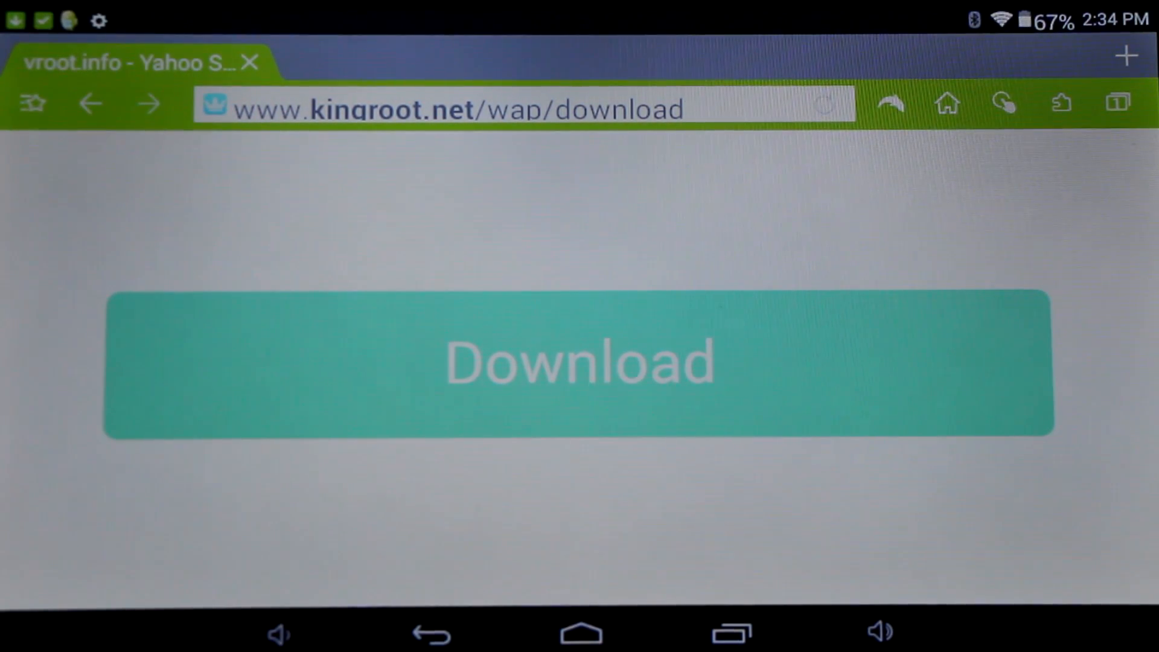
pyautogui.moveTo(296, 15); pyautogui.dragTo(296, 296)
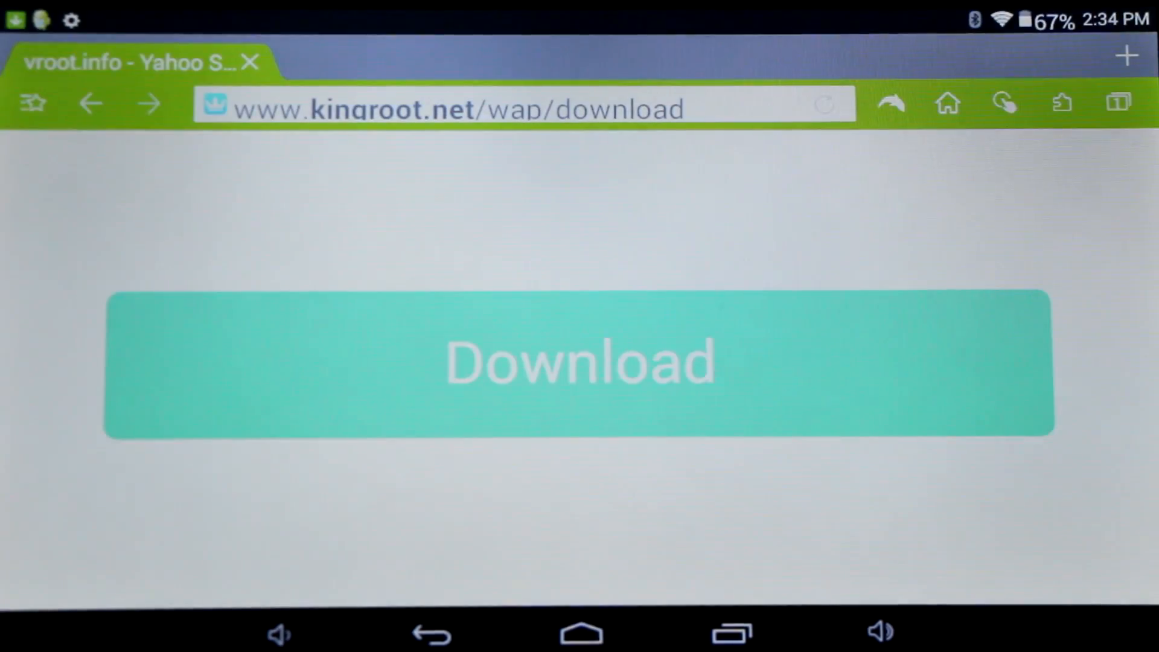
pyautogui.click(578, 369)
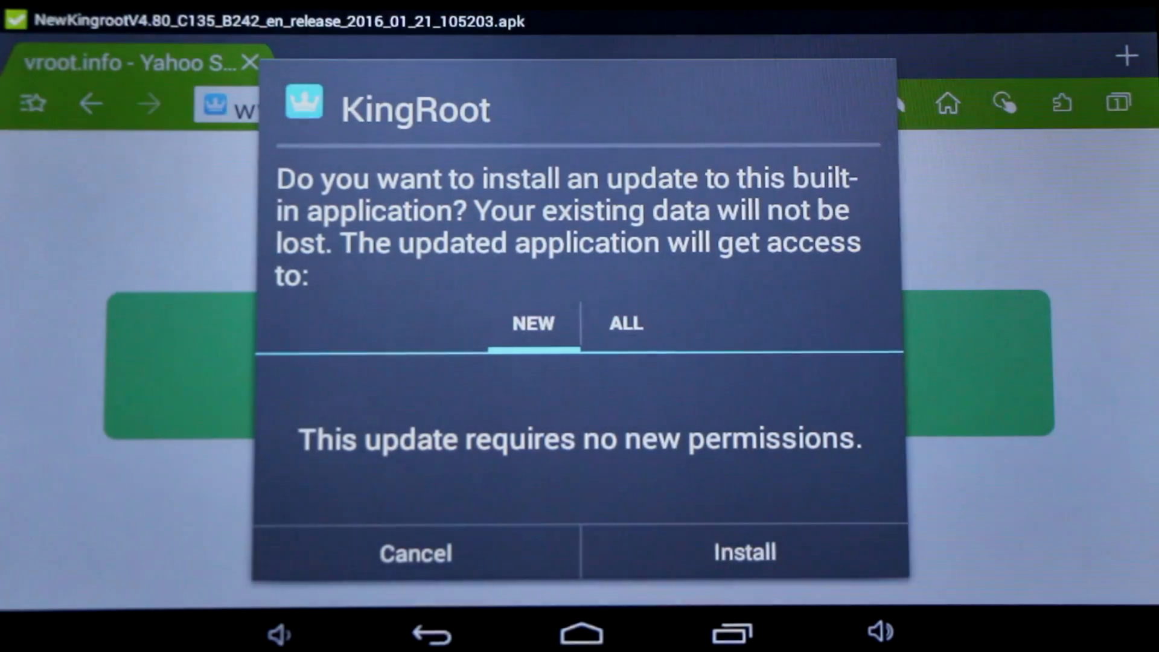
# Step: Install the KingRoot update from the package installer dialog
pyautogui.click(745, 551)
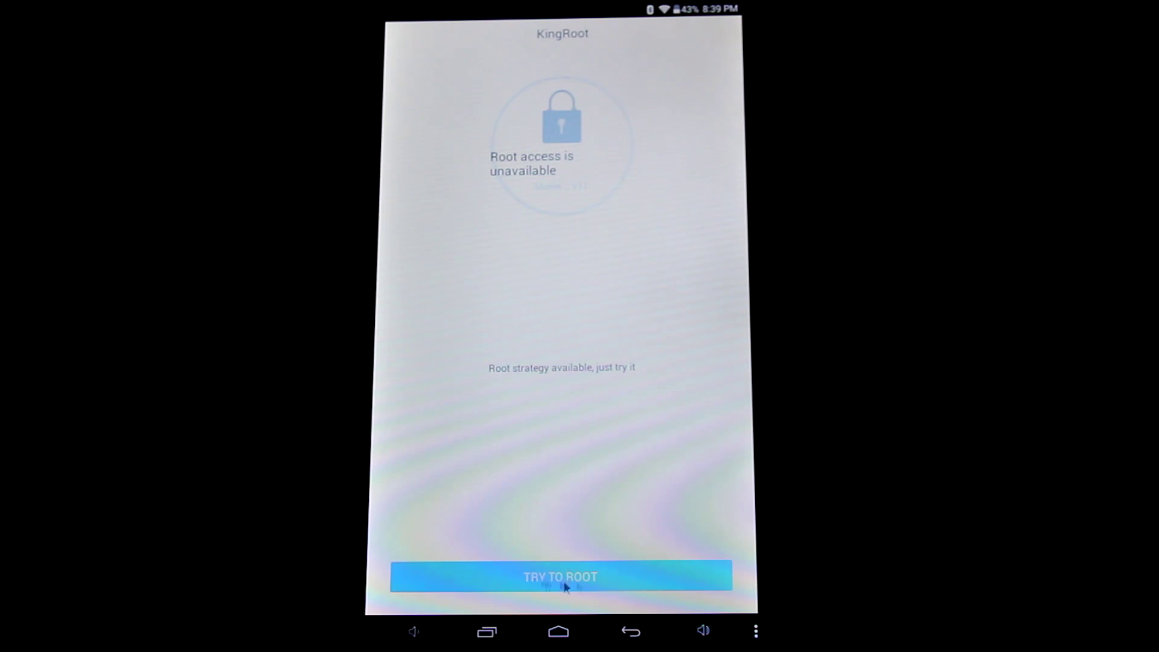
# Step: Root the tablet with KingRoot, review root authorizations, and start root verification in Root Checker Basic
pyautogui.click(561, 575)
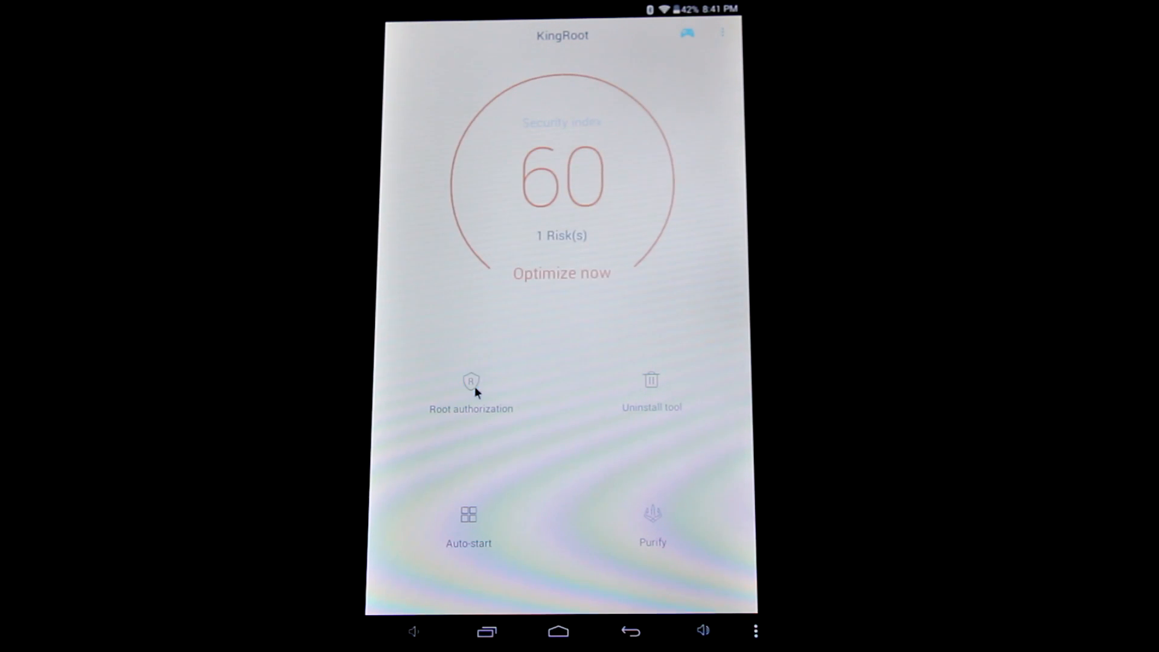
pyautogui.click(469, 382)
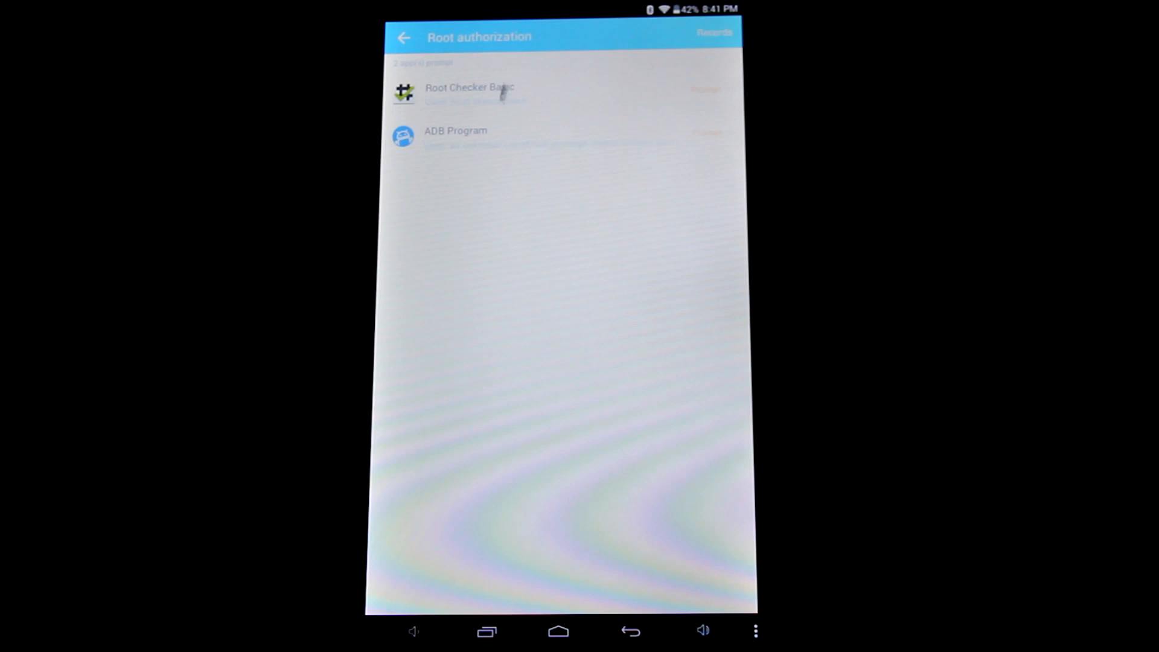
pyautogui.click(474, 90)
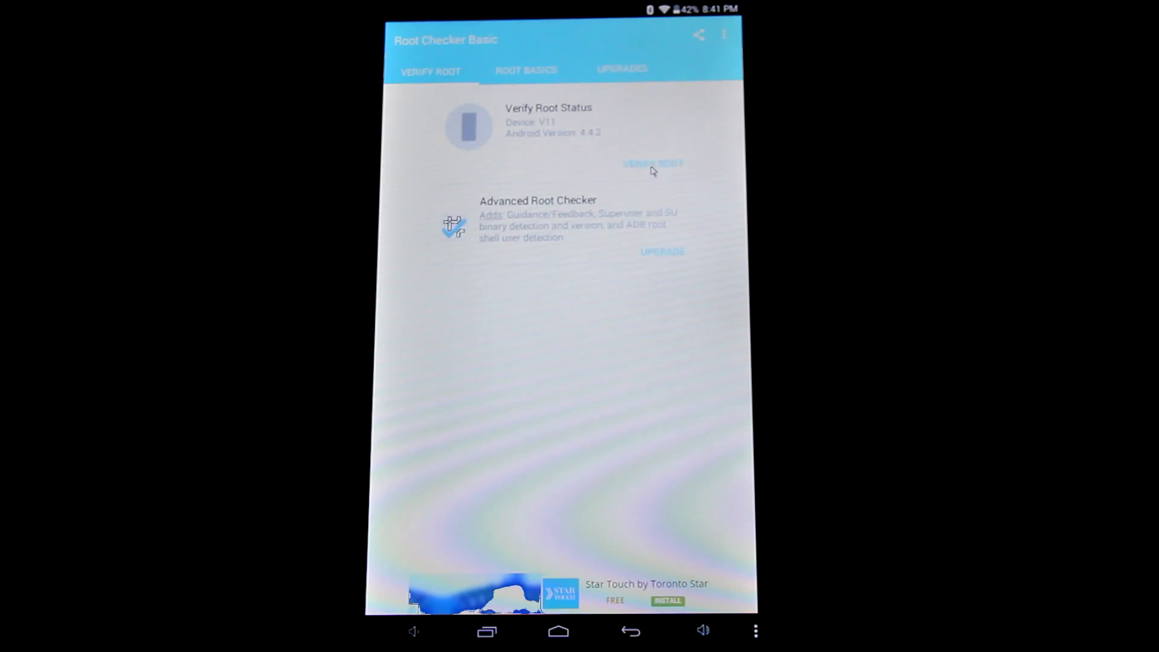
pyautogui.click(652, 164)
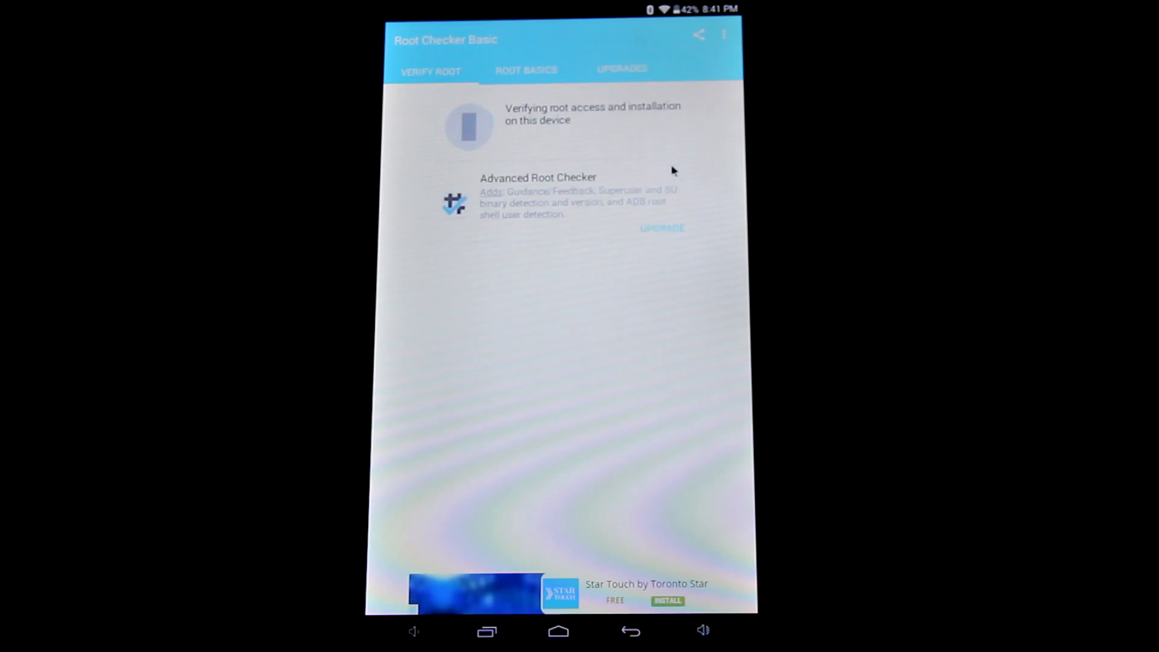